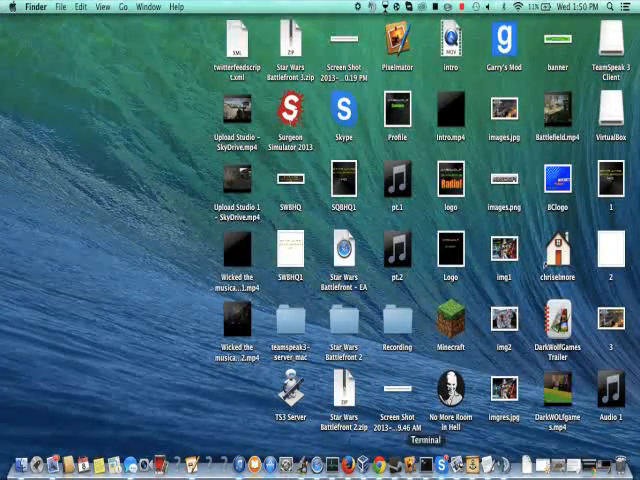
Step: Launch Chrome and go to teamspeak.com/?page=downloads
click(386, 467)
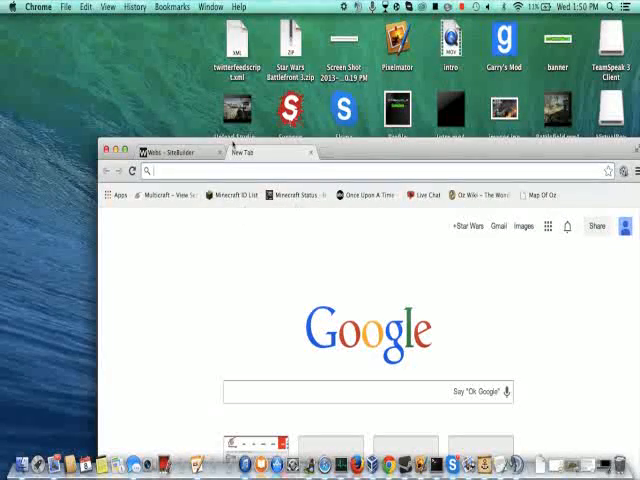
click(202, 152)
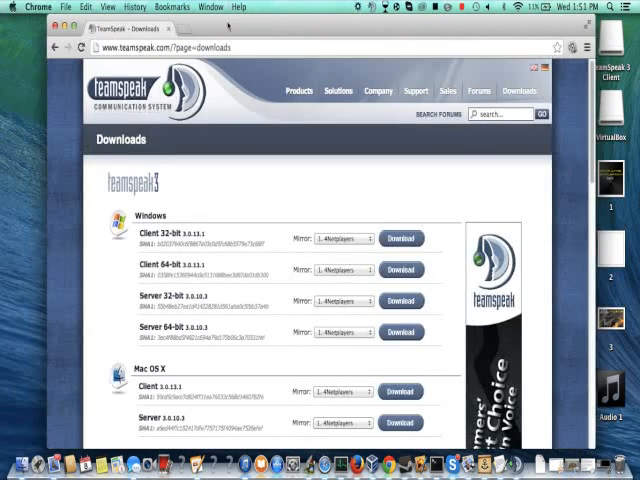
Step: Request the Mac OS X Server download and submit the agreed TeamSpeak license
scroll(down, 3)
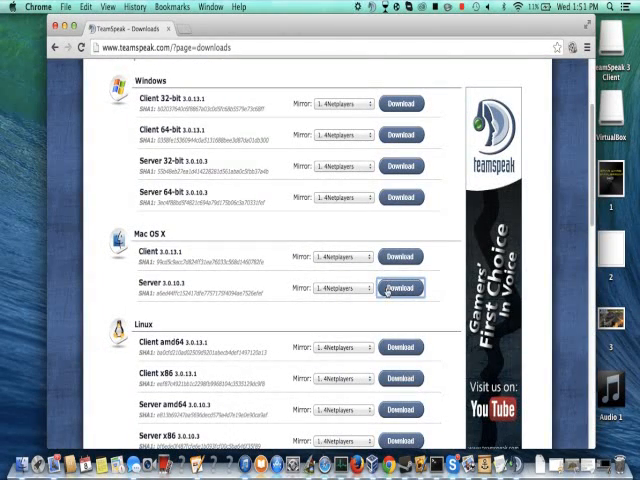
click(400, 288)
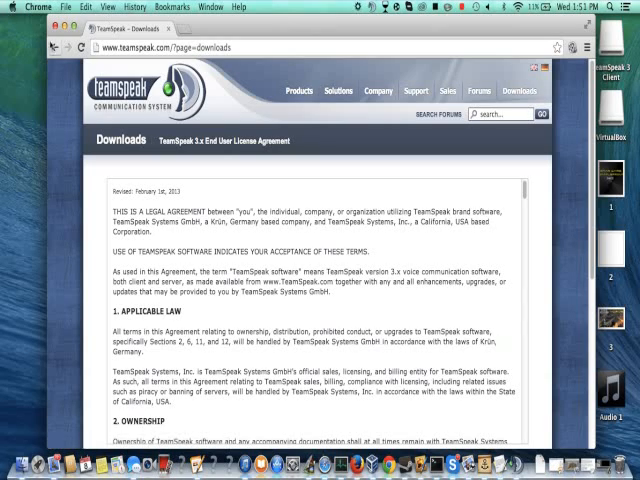
scroll(down, 3)
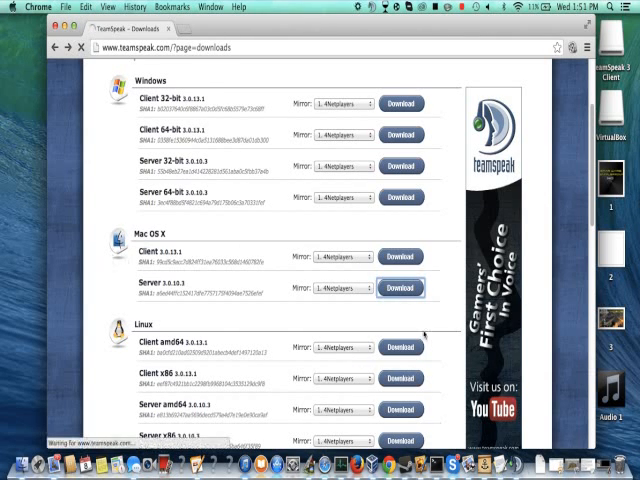
click(401, 288)
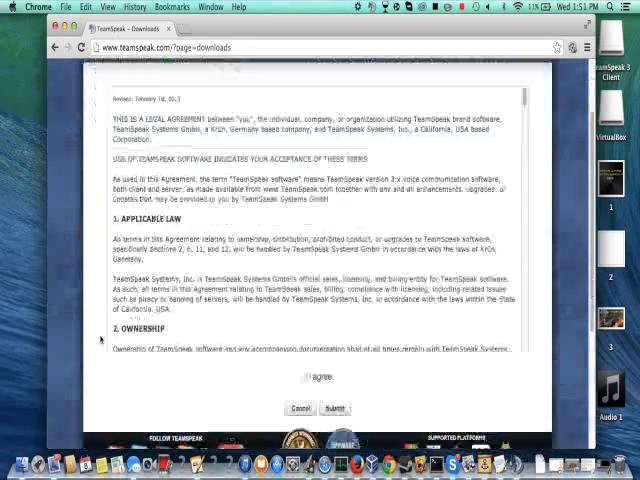
scroll(down, 3)
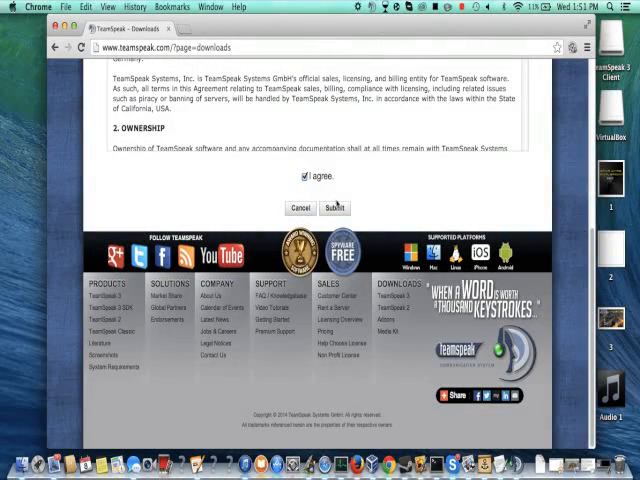
click(333, 207)
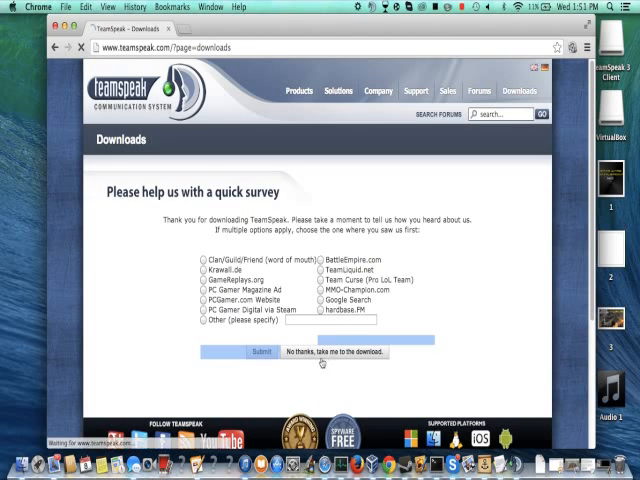
Step: Choose 'No thanks, take me to the download' to start the Mac server zip download
click(343, 352)
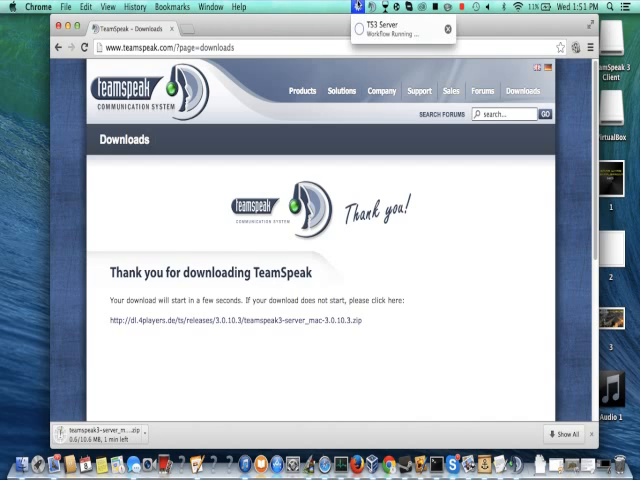
Step: In Activity Monitor, select and quit the TS3 Server and ts3server_mac processes
click(606, 7)
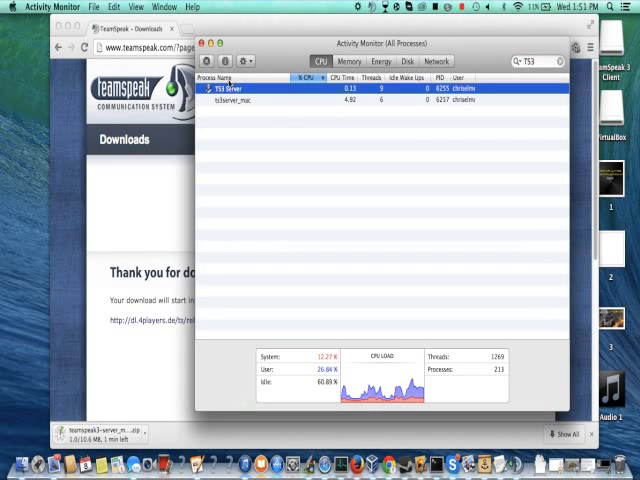
click(299, 78)
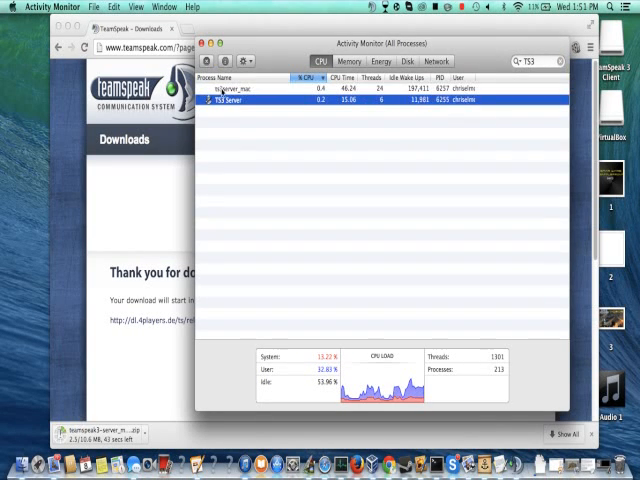
click(240, 88)
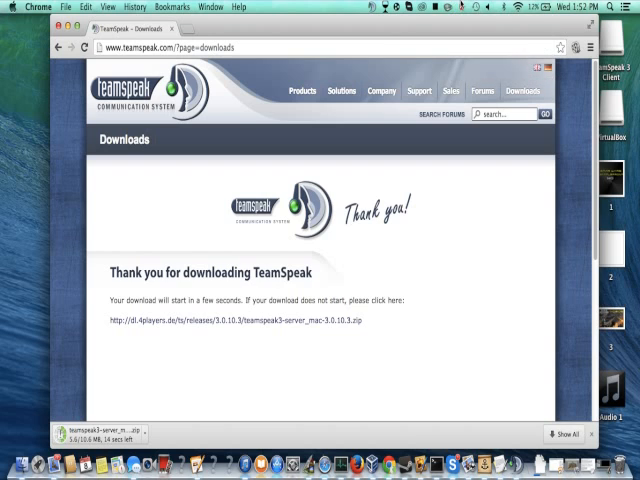
Step: Extract the new server archive in Downloads and replace the old teamspeak3-server_mac folder
click(462, 5)
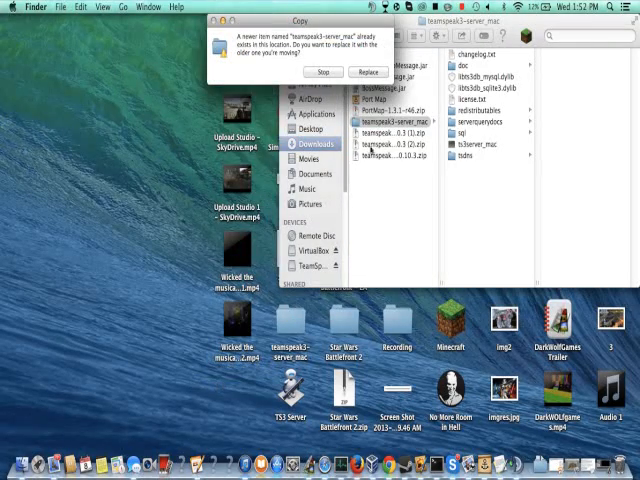
click(369, 72)
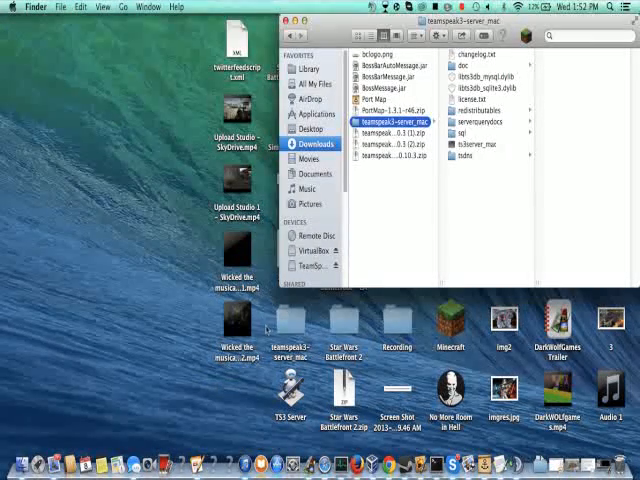
click(391, 120)
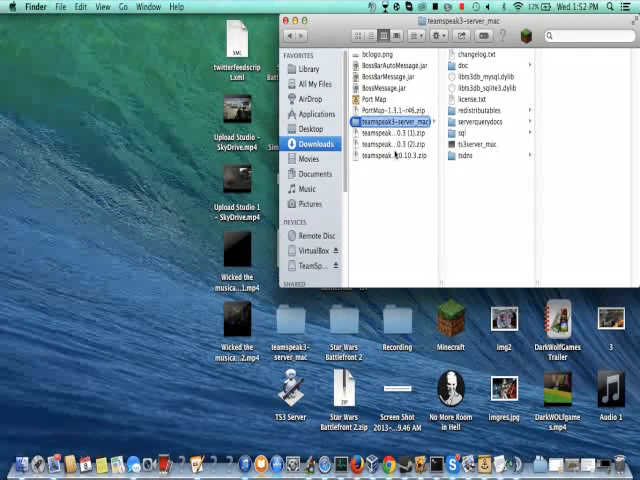
mouse_move(388, 175)
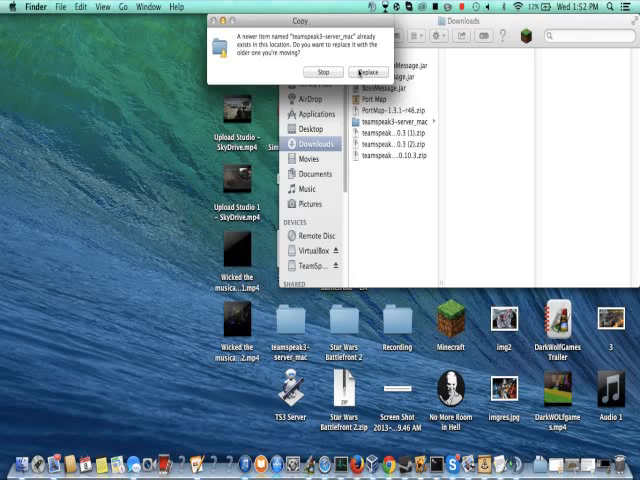
click(370, 71)
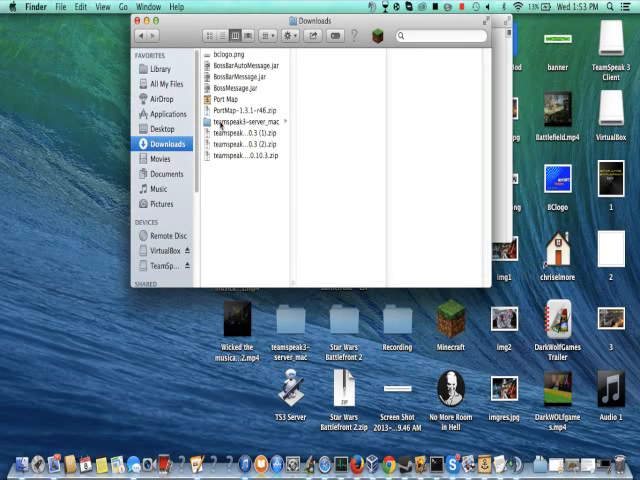
Step: Show Get Info for the teamspeak3-server_mac folder
right_click(245, 123)
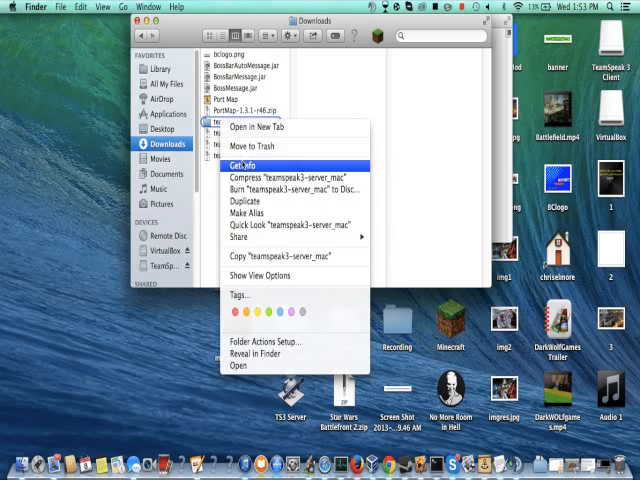
click(252, 163)
text(cd)
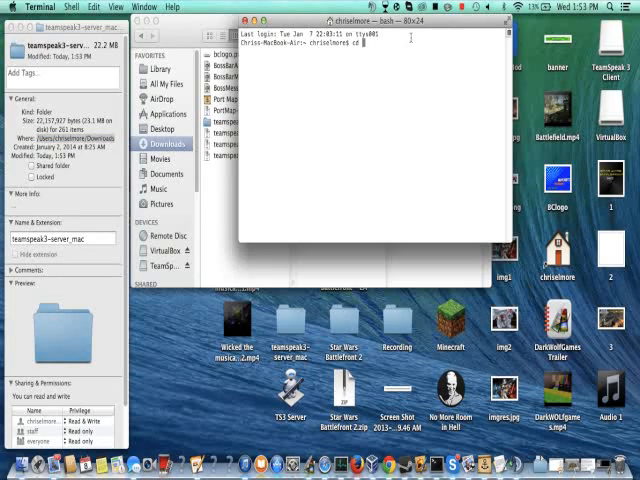
Step: cd into Downloads/teamspeak3-server_mac and run ./ts3server_mac
key(Return)
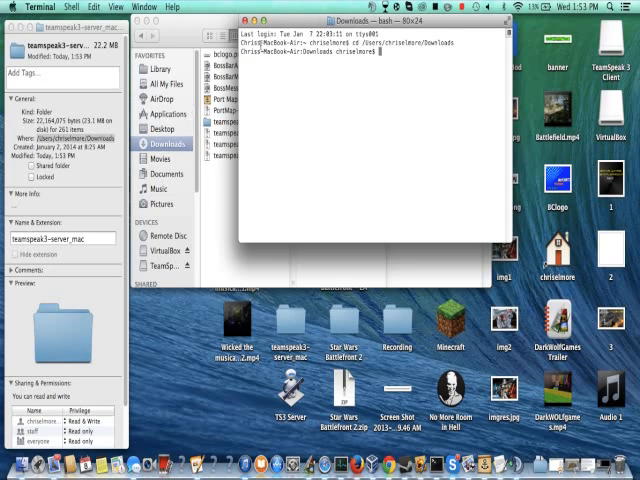
text(cd)
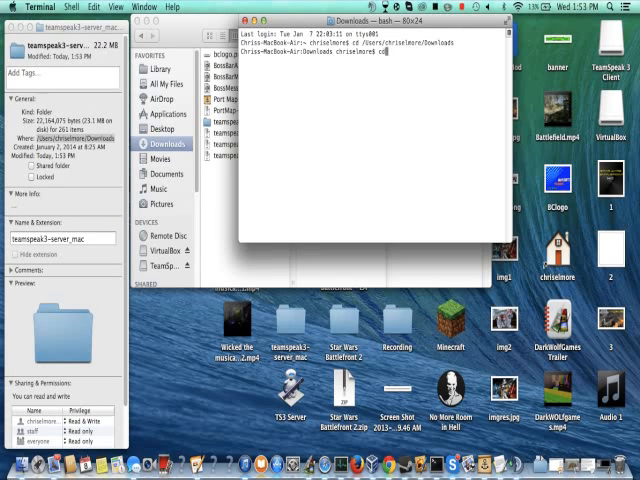
text(teal)
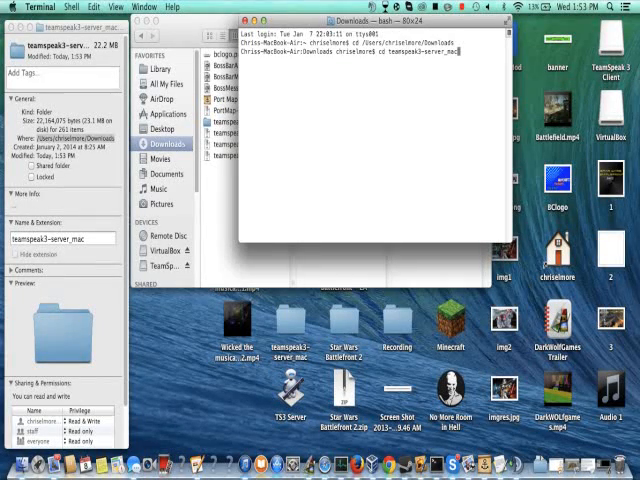
key(Return)
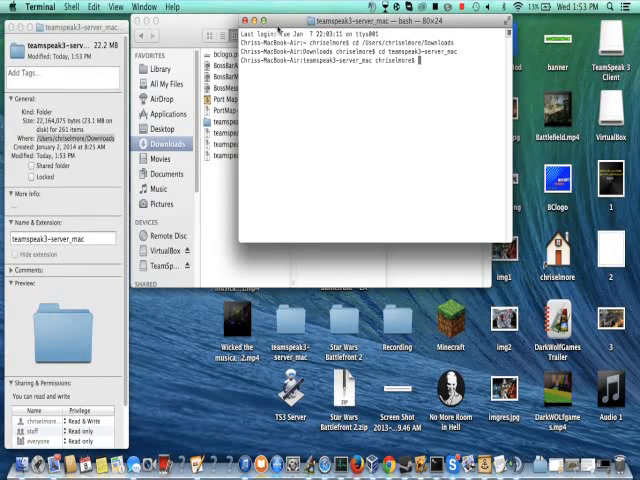
text(./ts3server_mac)
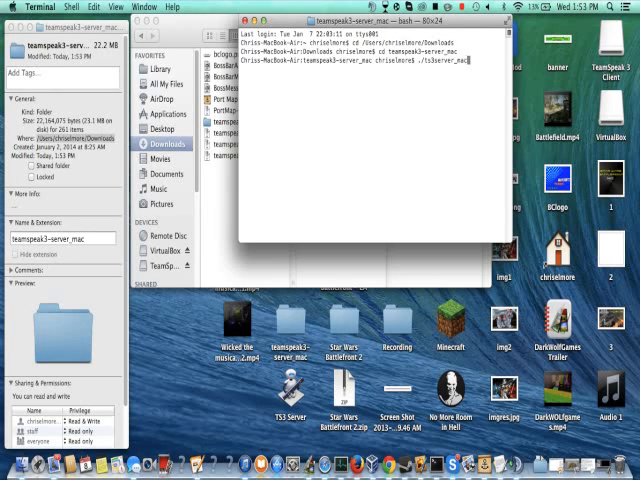
key(Return)
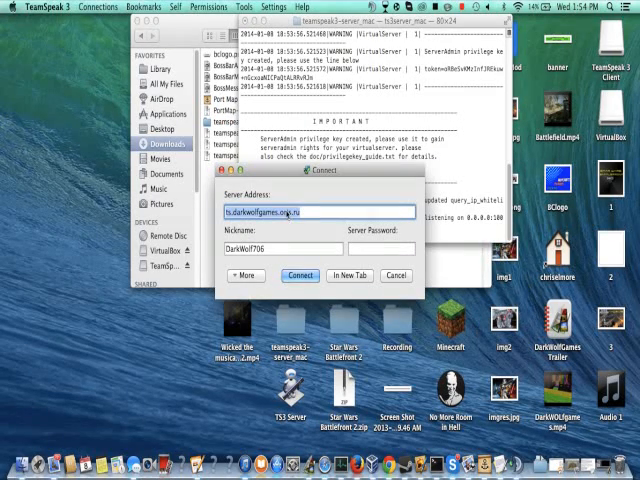
Step: Connect TeamSpeak to localhost and submit the ServerAdmin privilege key
text(localhost)
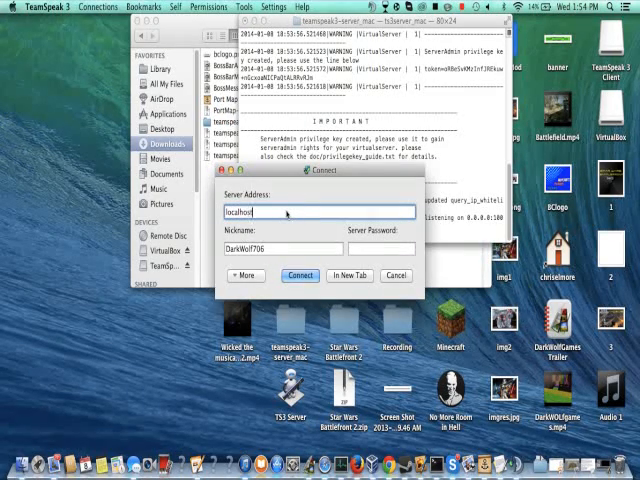
click(300, 275)
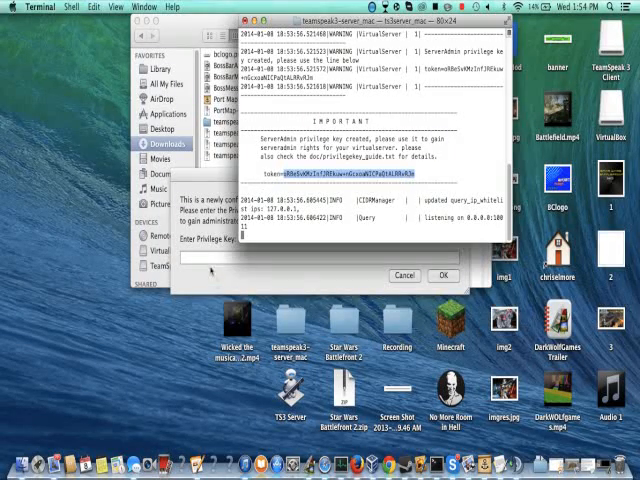
click(437, 275)
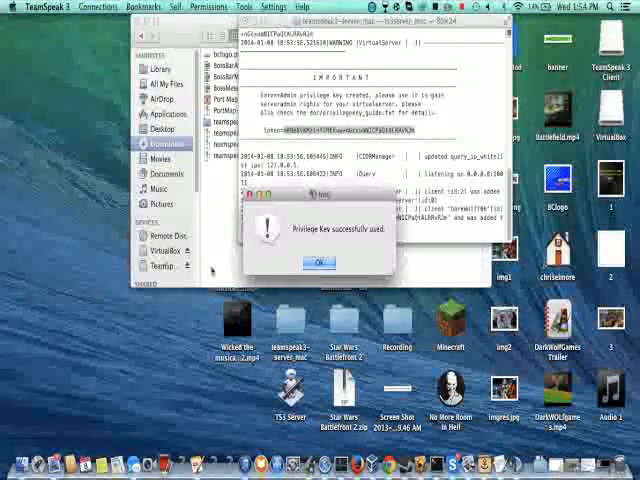
click(317, 262)
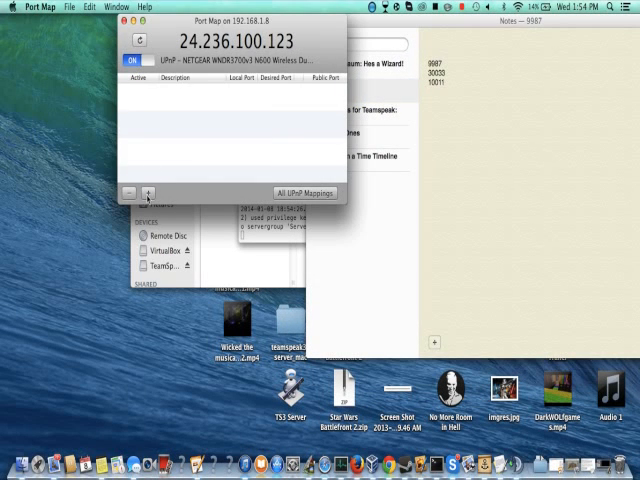
mouse_move(140, 110)
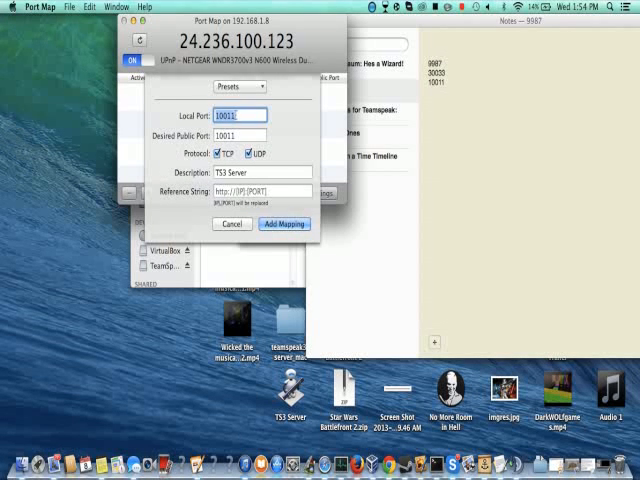
Step: Add TS3 Server port mappings for local ports 9987, 30033 and 10011
click(283, 223)
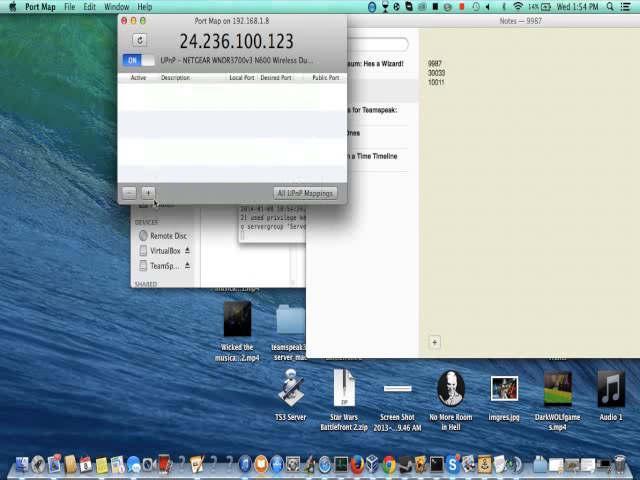
click(146, 192)
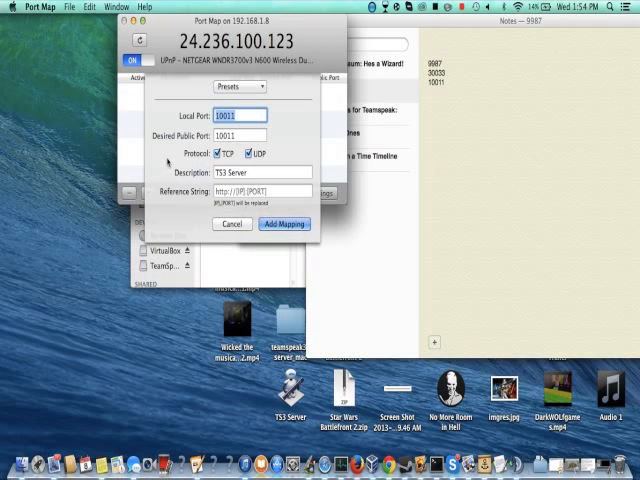
text(9987)
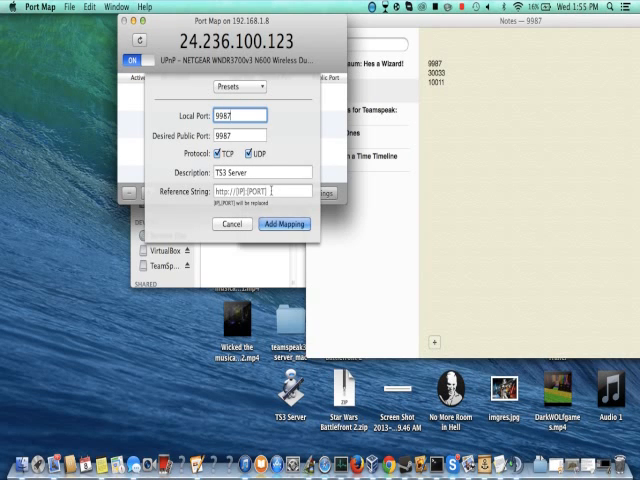
click(283, 223)
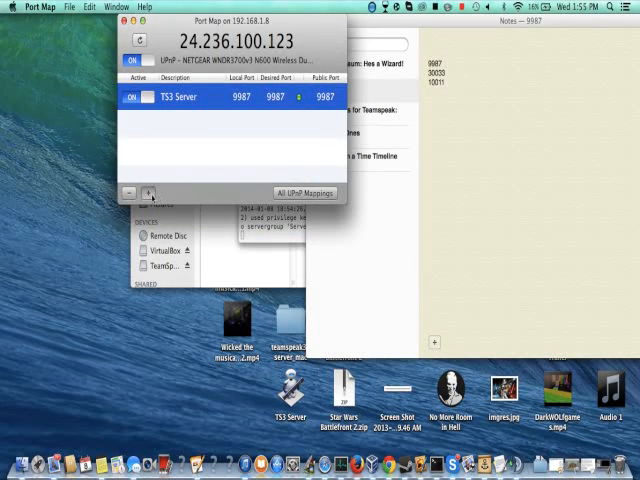
click(146, 192)
text(30033)
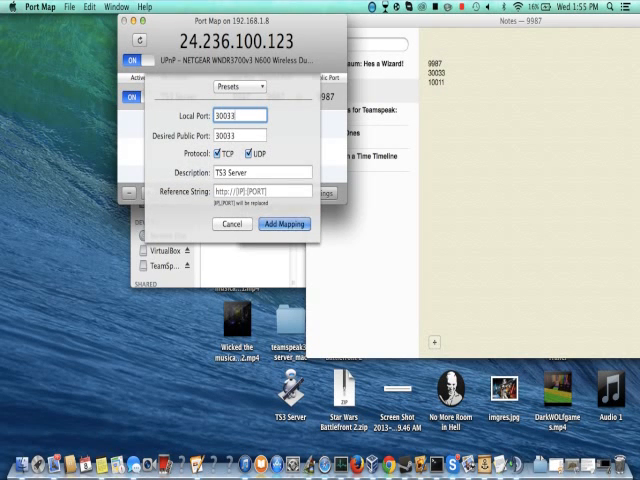
click(283, 223)
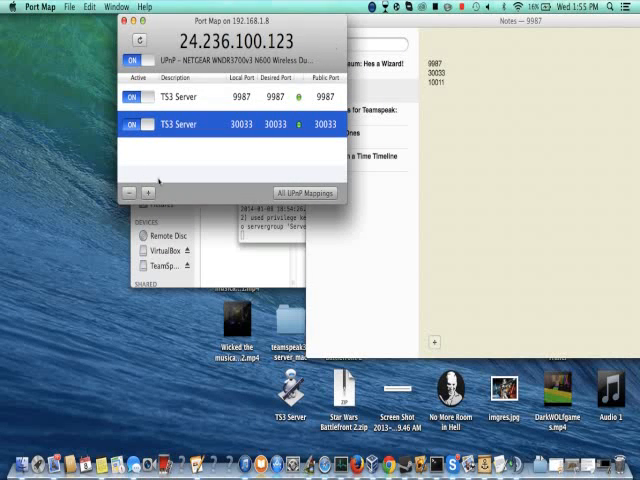
click(145, 191)
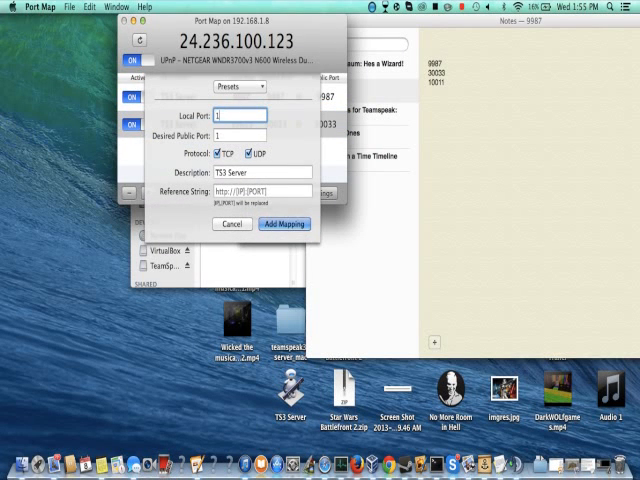
text(10011)
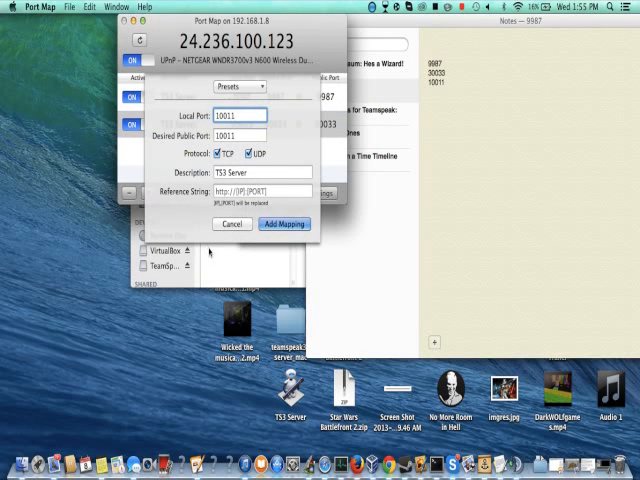
click(284, 223)
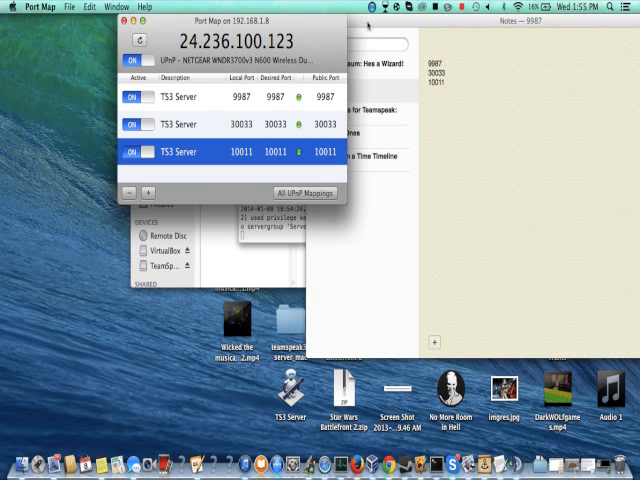
Step: Connect TeamSpeak to server address 24.236.100.123
click(368, 7)
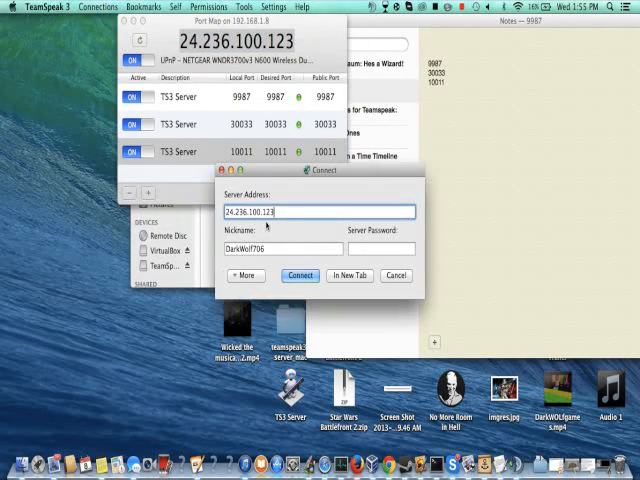
click(300, 275)
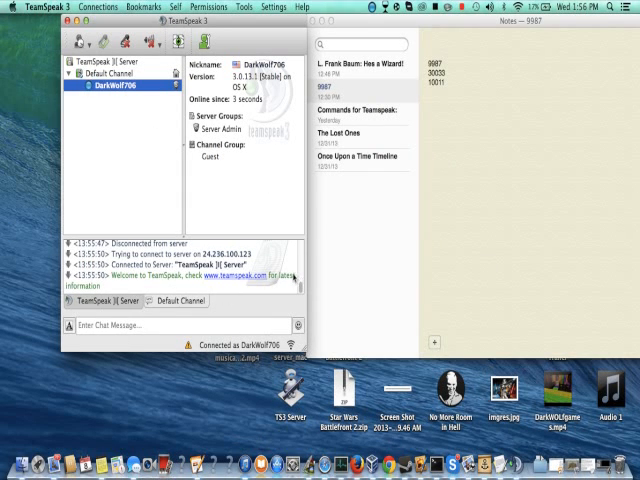
mouse_move(481, 190)
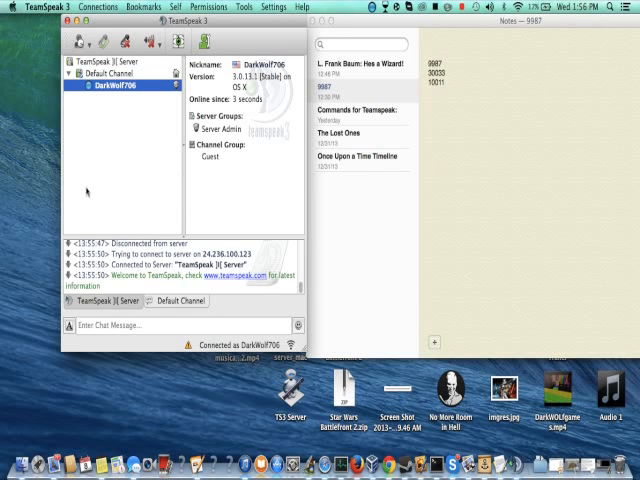
mouse_move(223, 150)
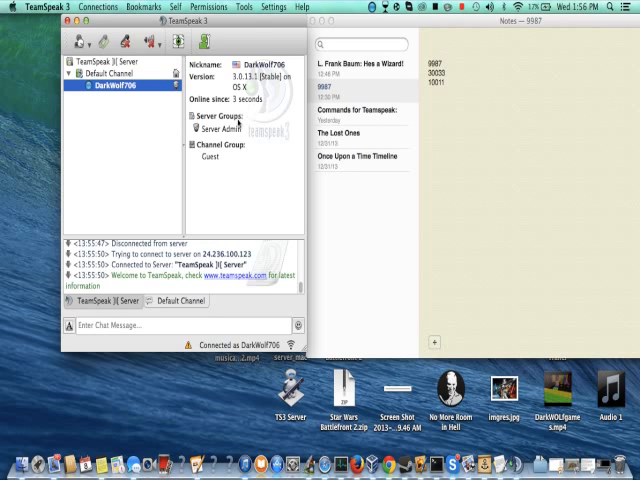
mouse_move(125, 145)
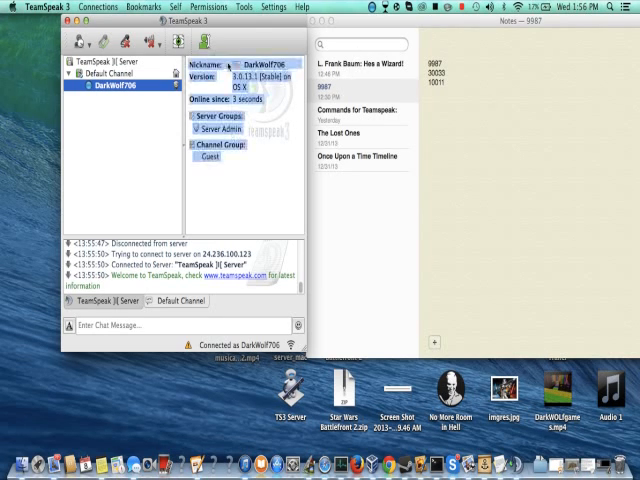
Step: View the TeamSpeak ]|[ Server and Default Channel details, then disconnect from the server
click(120, 65)
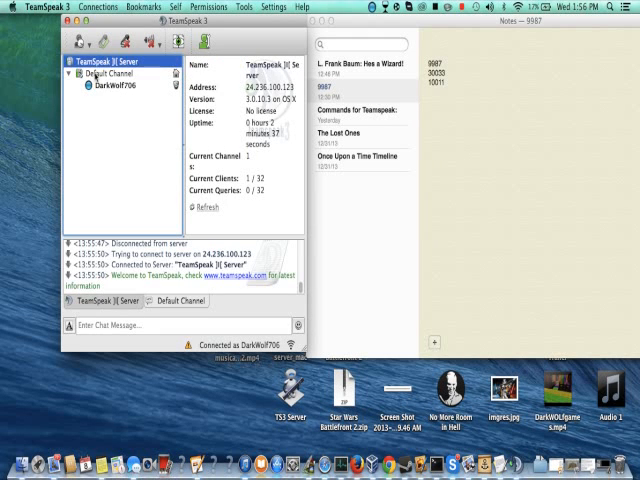
click(114, 73)
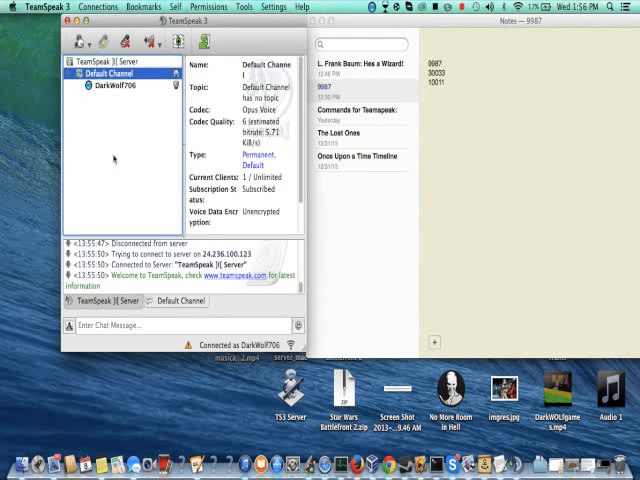
click(115, 89)
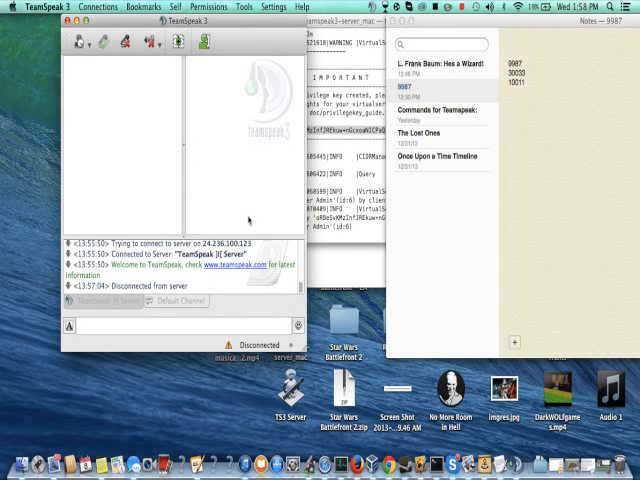
mouse_move(248, 220)
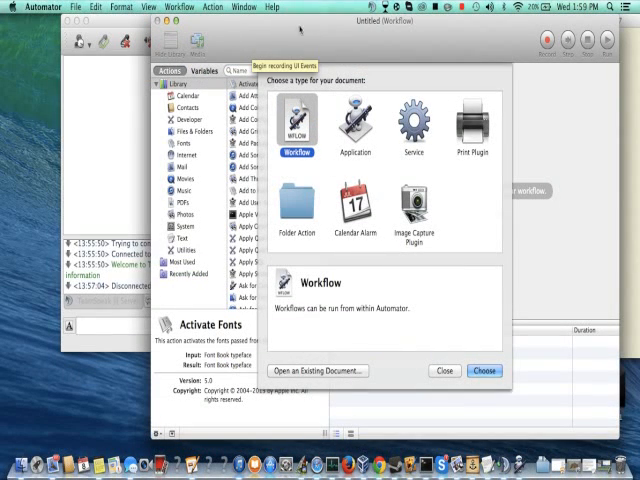
Step: Create a new Automator Application and start typing a cd command toward Downloads
click(356, 125)
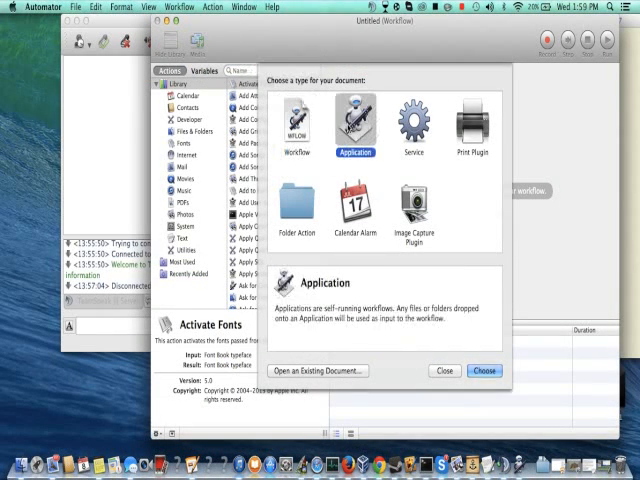
click(484, 371)
text(cd)
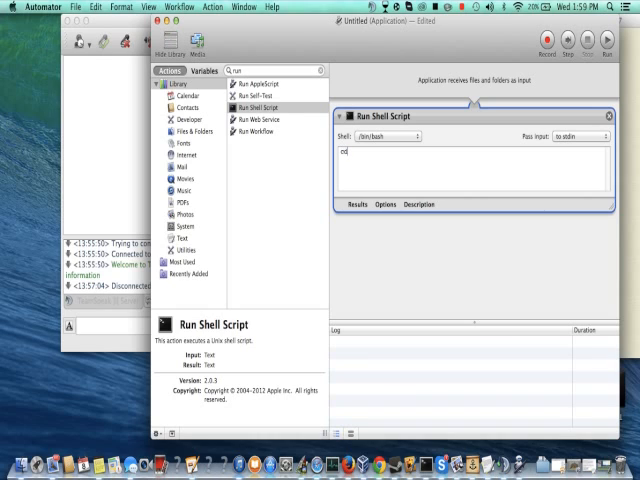
text(Download)
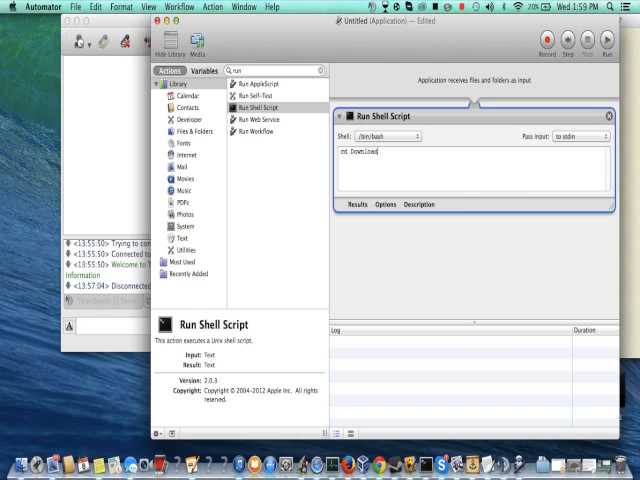
text(s)
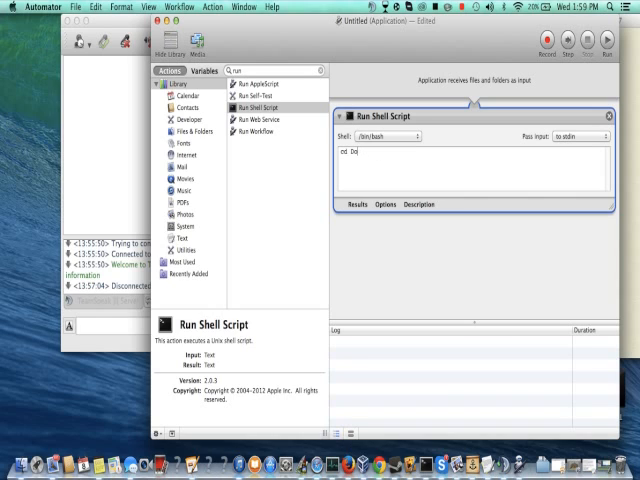
key(backspace)
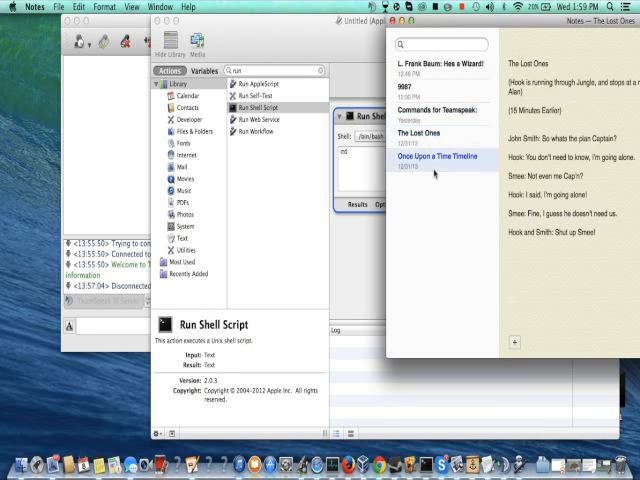
Step: Show Get Info for the teamspeak3-server_mac folder in the Downloads window
click(445, 93)
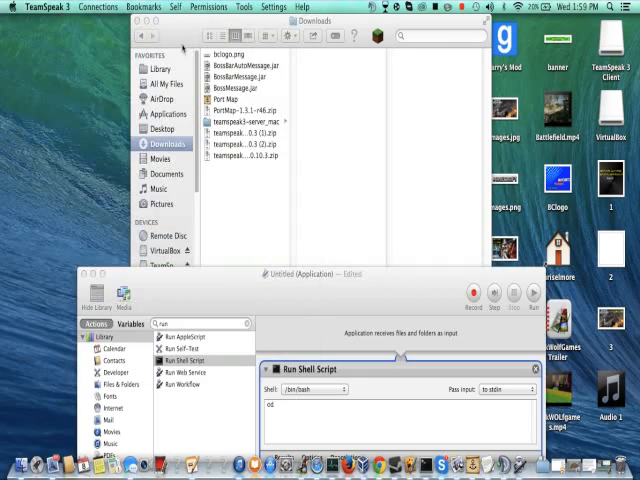
right_click(238, 131)
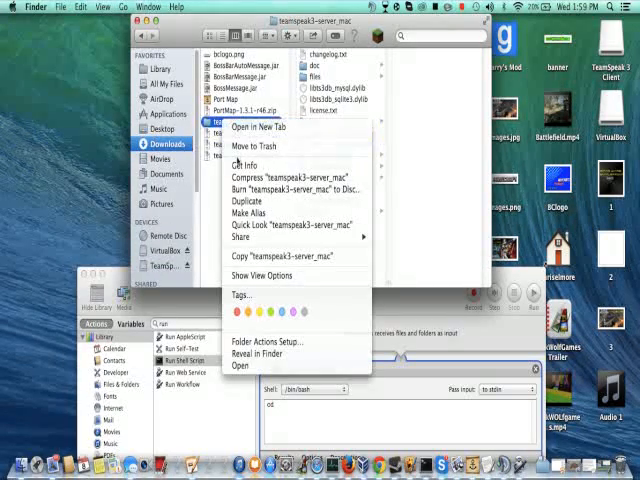
click(246, 162)
text( /Users/chriselmore/Downloads)
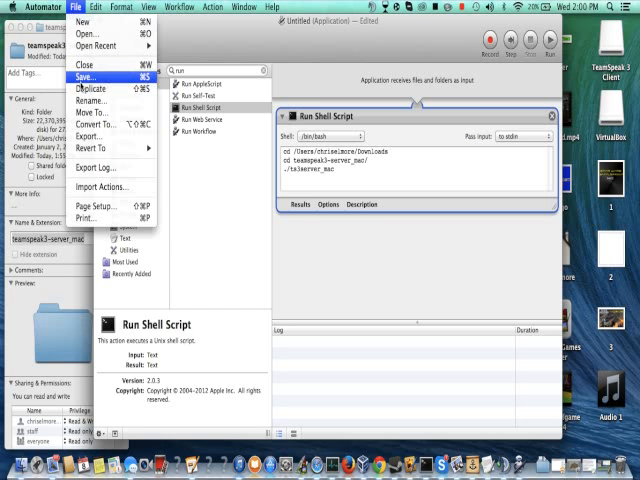
Step: Save the workflow as the TS3Youtube application on the Desktop
click(87, 75)
text(TS3Yo)
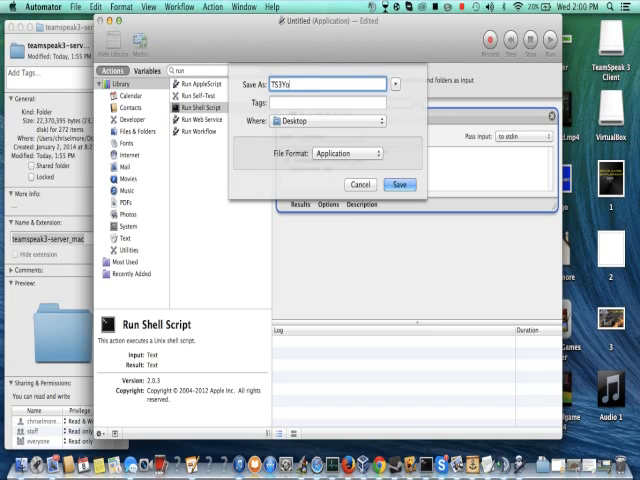
click(399, 184)
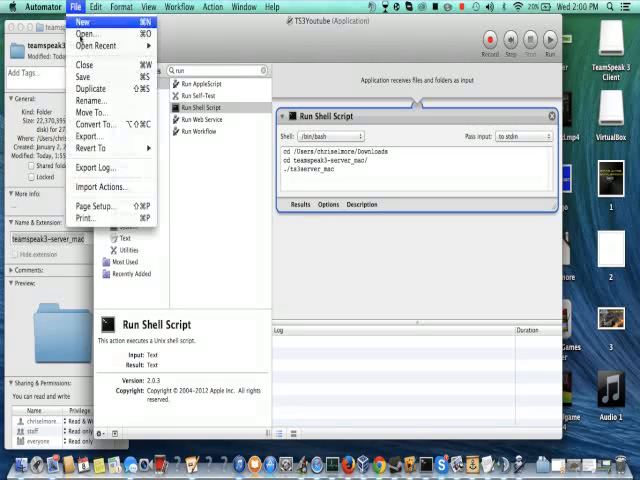
mouse_move(95, 124)
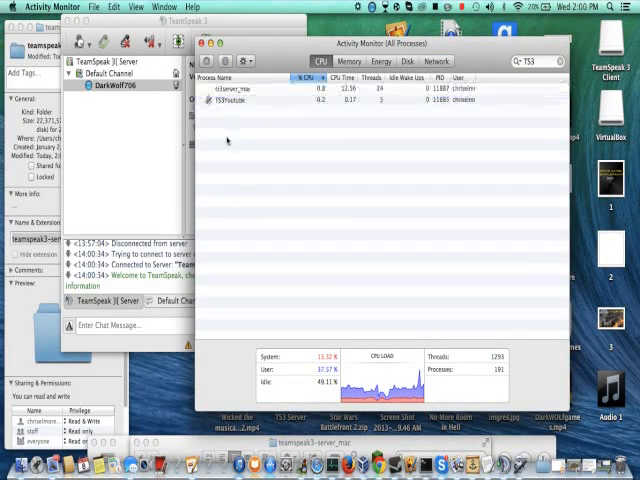
Step: Request quitting the selected TS3Youtube process in Activity Monitor
click(207, 62)
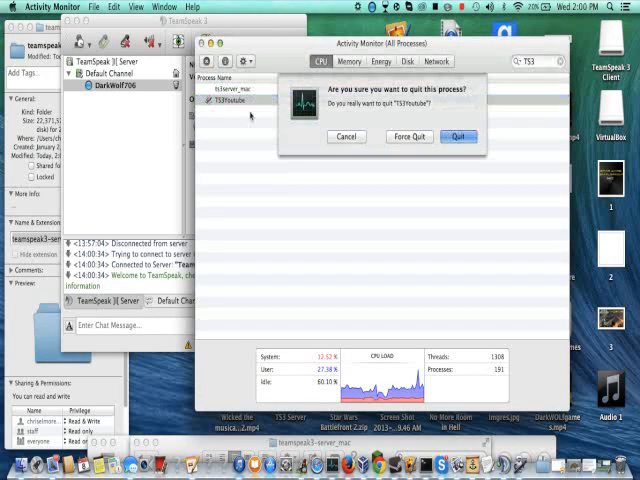